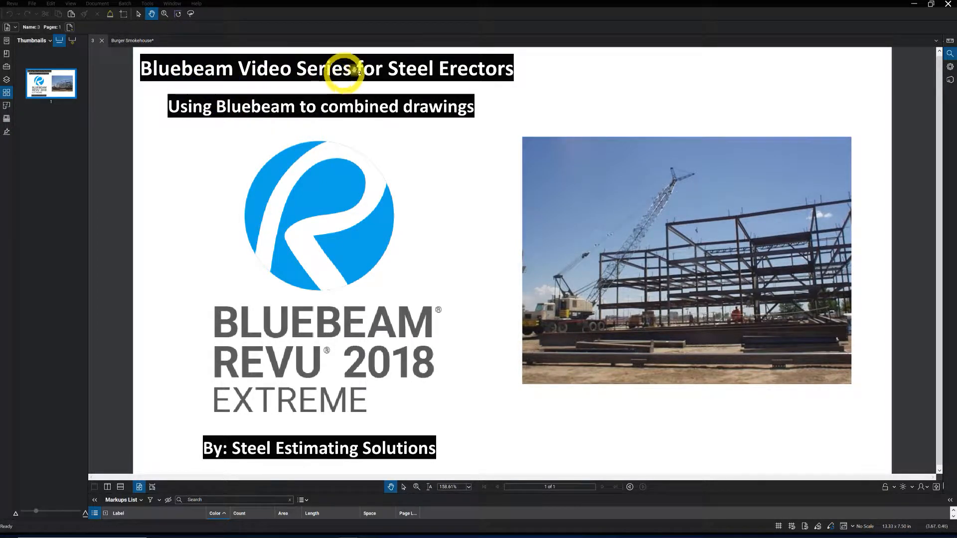
{"action": "mouse_move", "coordinate": [295, 114]}
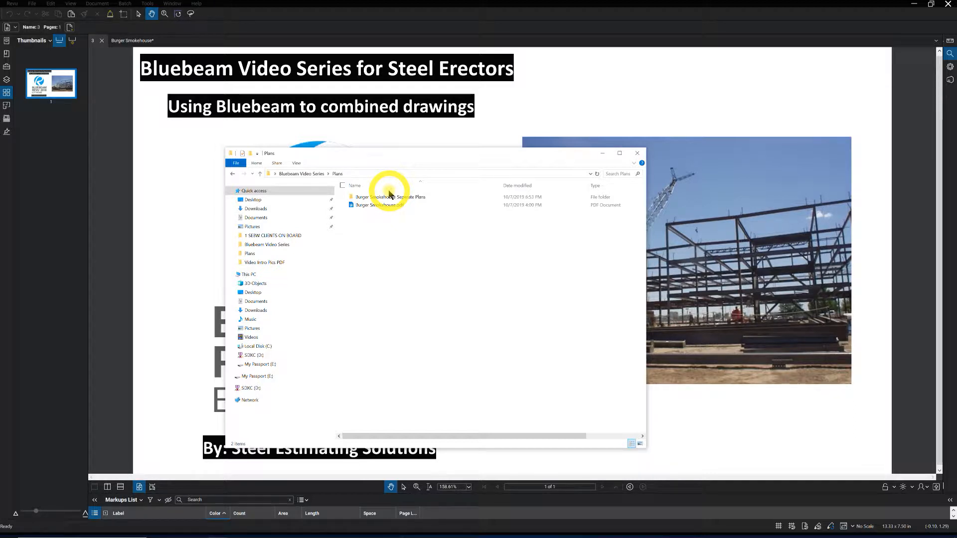
- Open the Burger Smokehouse Seperate Plans folder and launch A-000.pdf in Bluebeam
{"action": "double_click", "coordinate": [389, 196]}
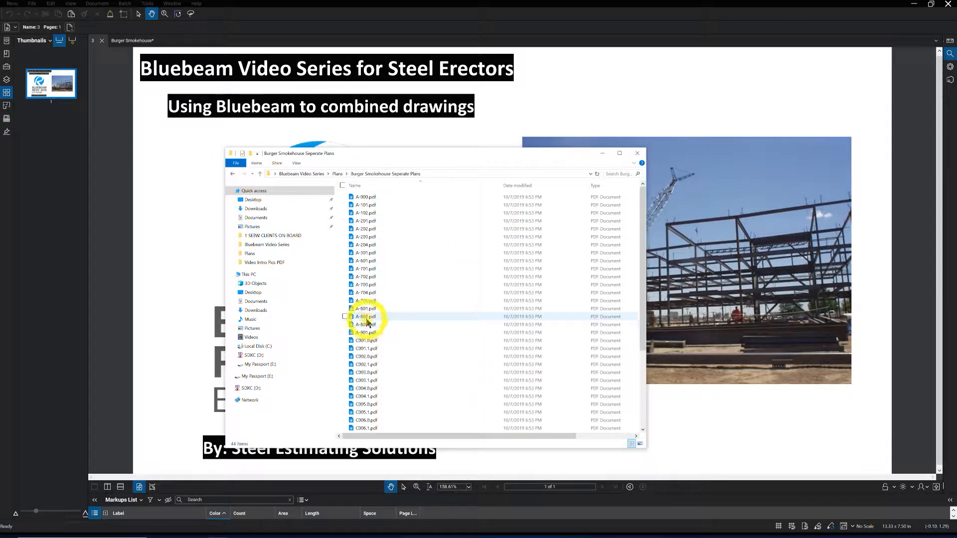
{"action": "mouse_move", "coordinate": [369, 319]}
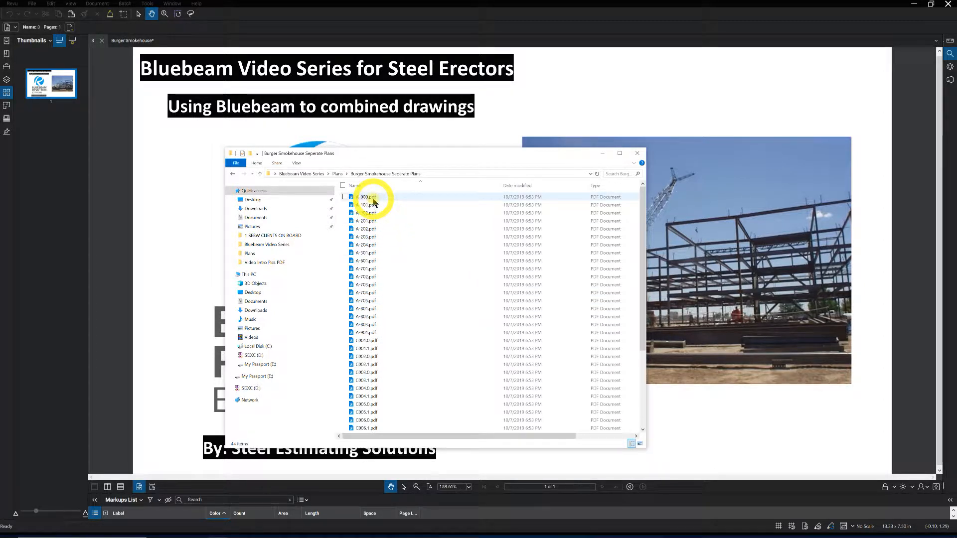
{"action": "left_click", "coordinate": [364, 196]}
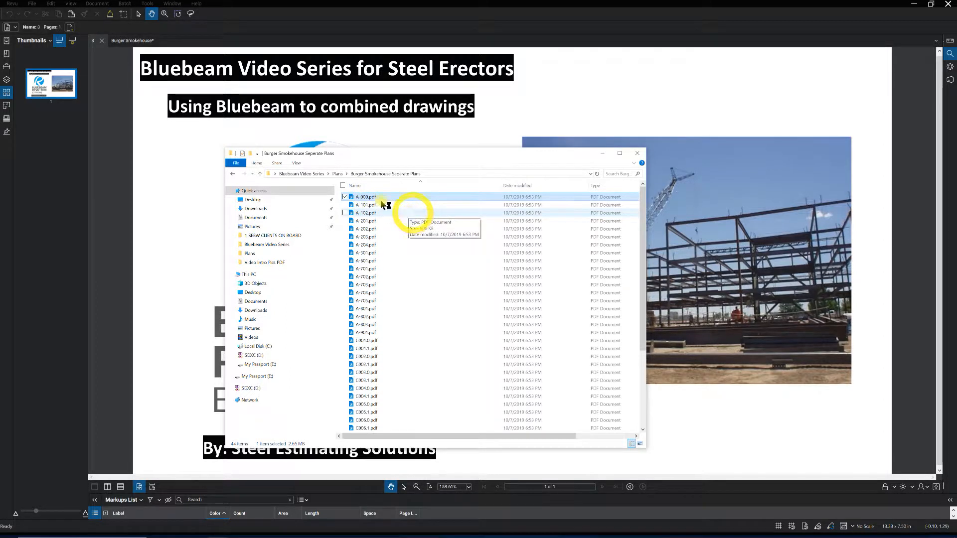
{"action": "double_click", "coordinate": [362, 197]}
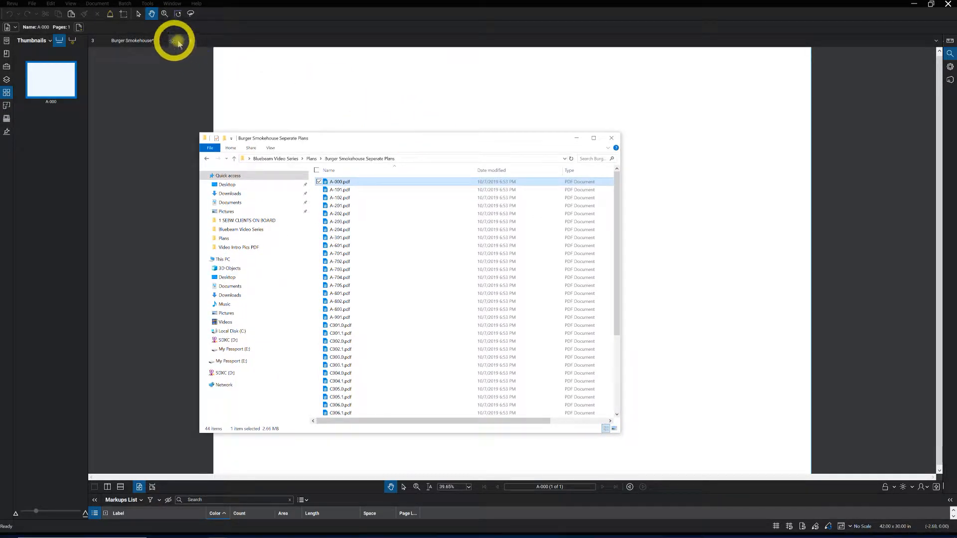
- View the A-000 and A-101 sheets in their own tabs, then close A-101
{"action": "double_click", "coordinate": [339, 182]}
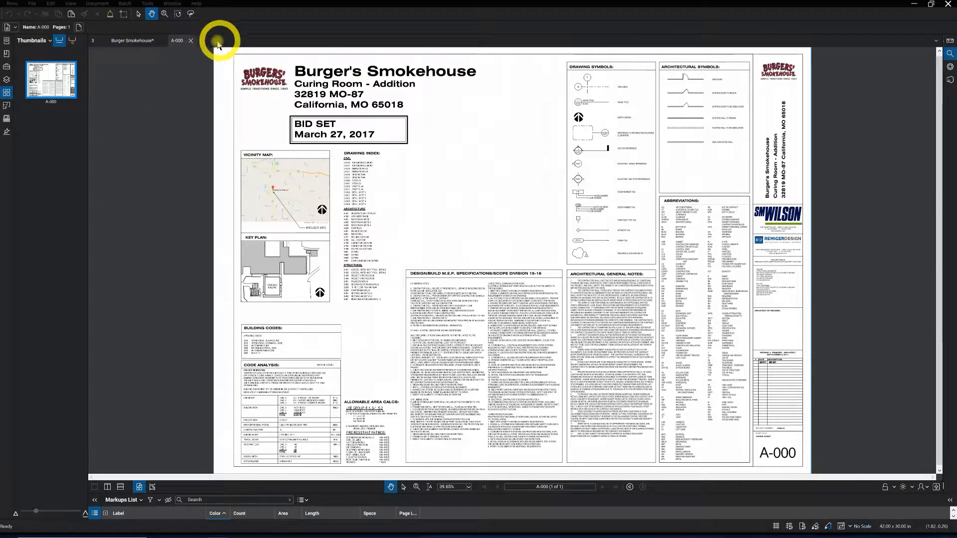
{"action": "left_click", "coordinate": [203, 39]}
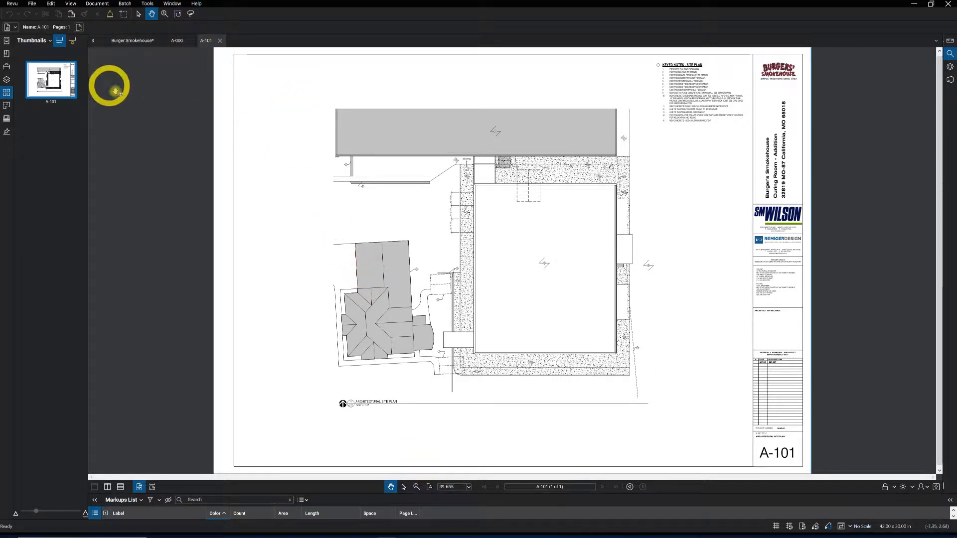
{"action": "mouse_move", "coordinate": [188, 157]}
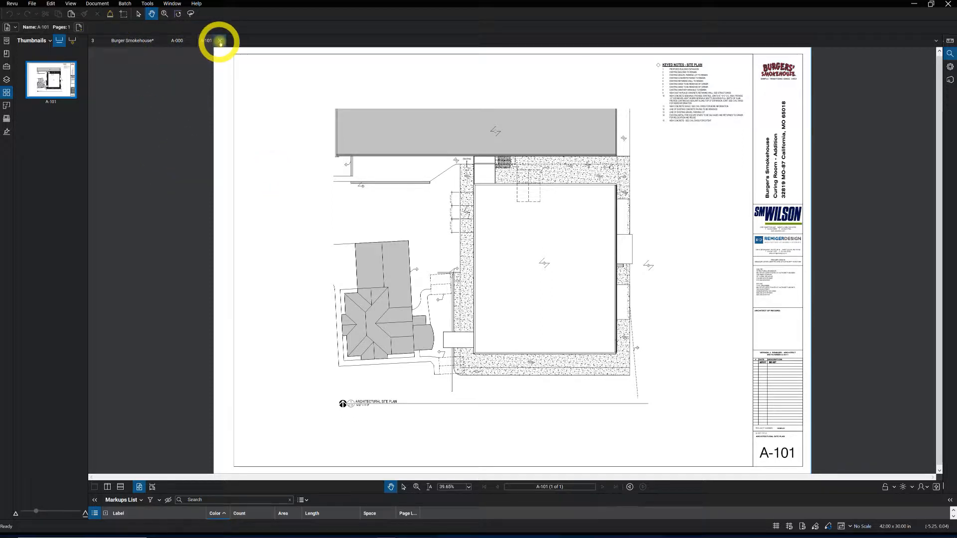
{"action": "left_click", "coordinate": [219, 42]}
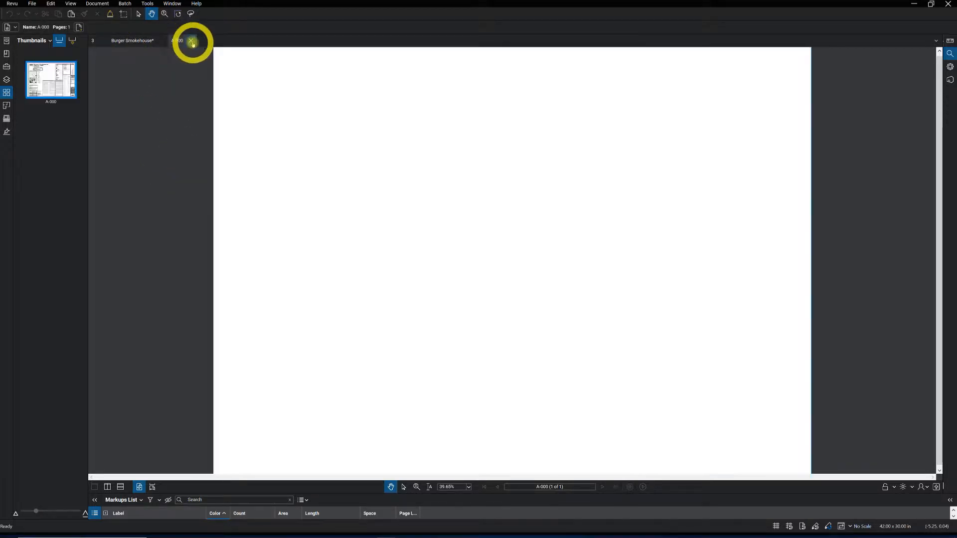
- Close A-000, select all 44 plan PDFs and send them to Bluebeam's Stapler via Combine
{"action": "left_click", "coordinate": [189, 41]}
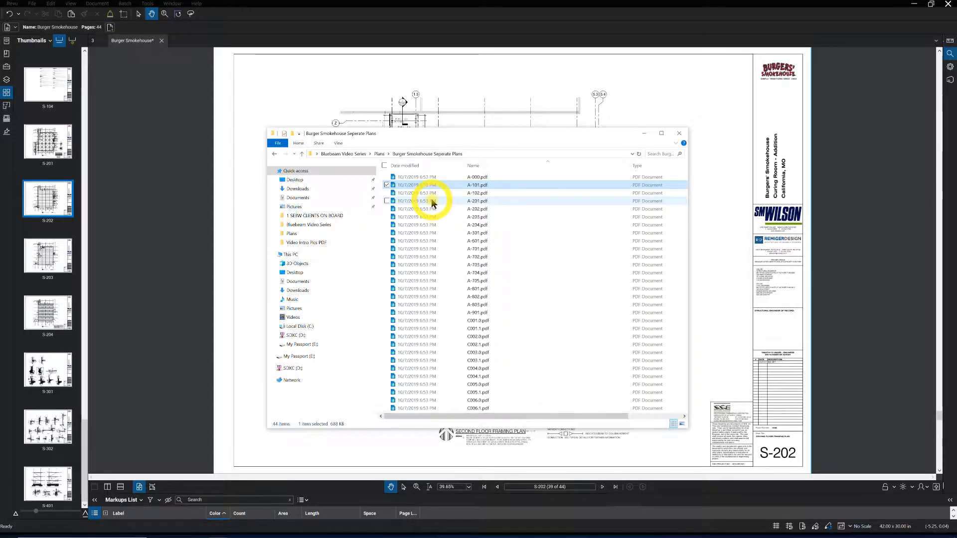
{"action": "left_click", "coordinate": [386, 165]}
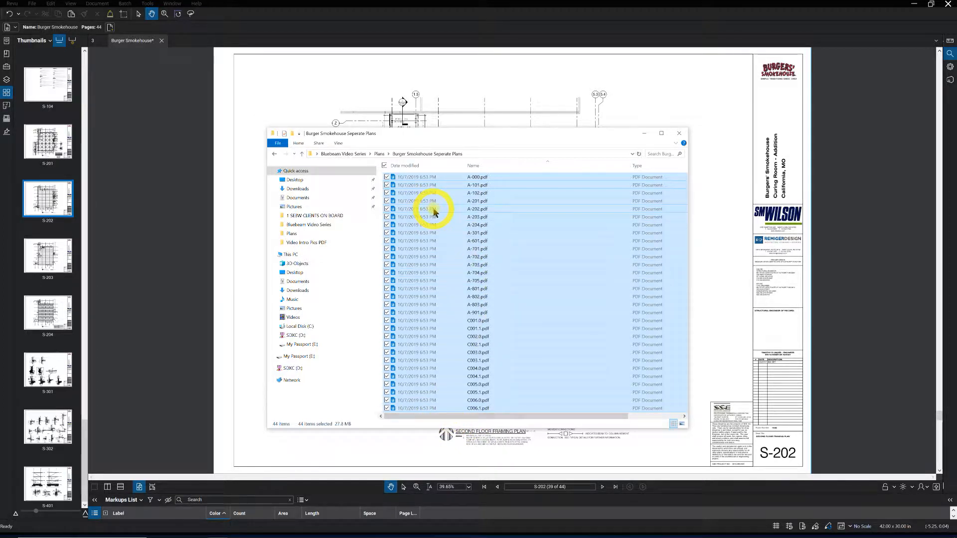
{"action": "right_click", "coordinate": [433, 210]}
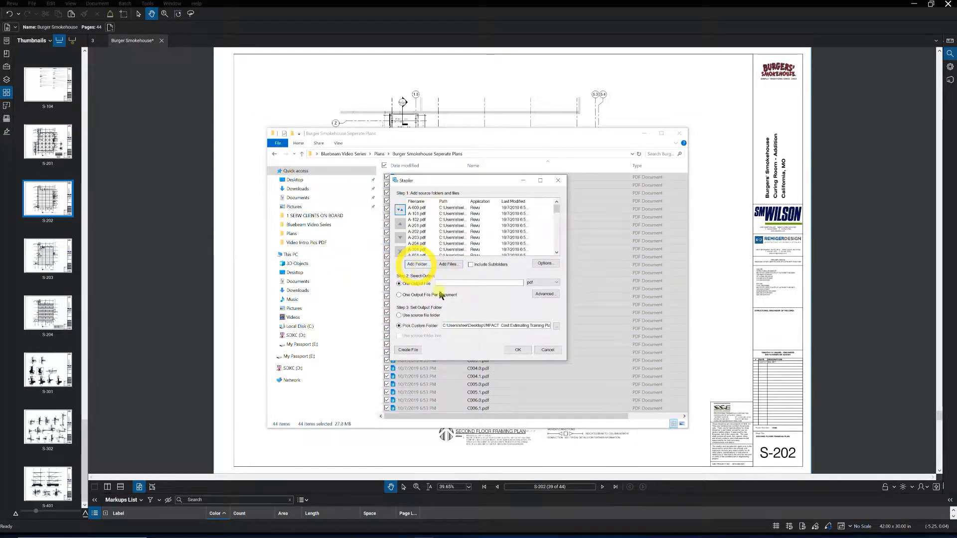
- Set the Stapler to one output file named Combined Set
{"action": "scroll", "scroll_direction": "down", "scroll_amount": 3}
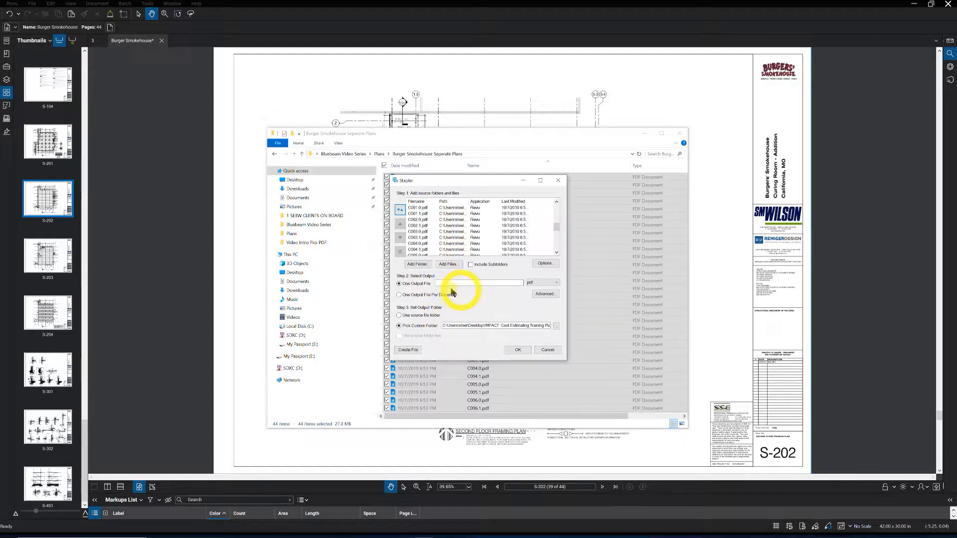
{"action": "left_click", "coordinate": [460, 283]}
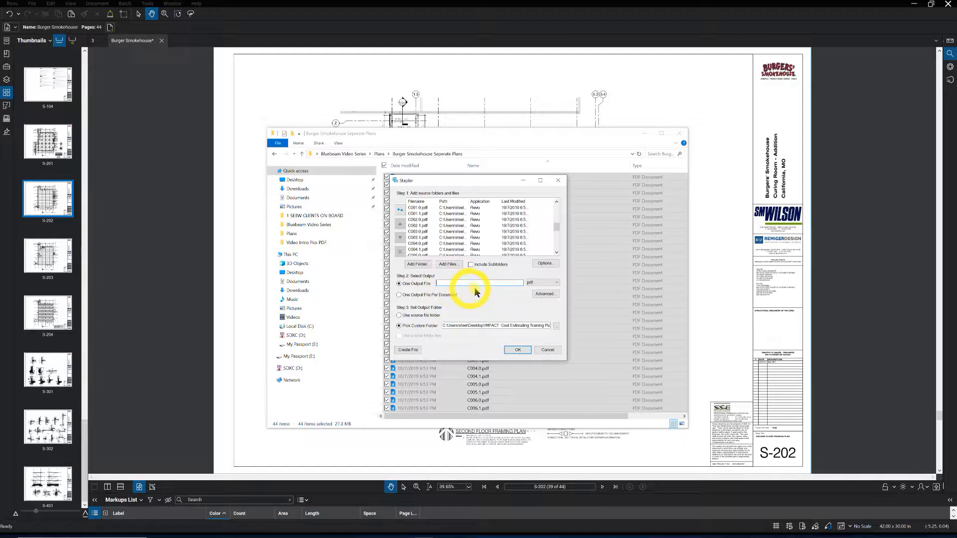
{"action": "type", "text": "C"}
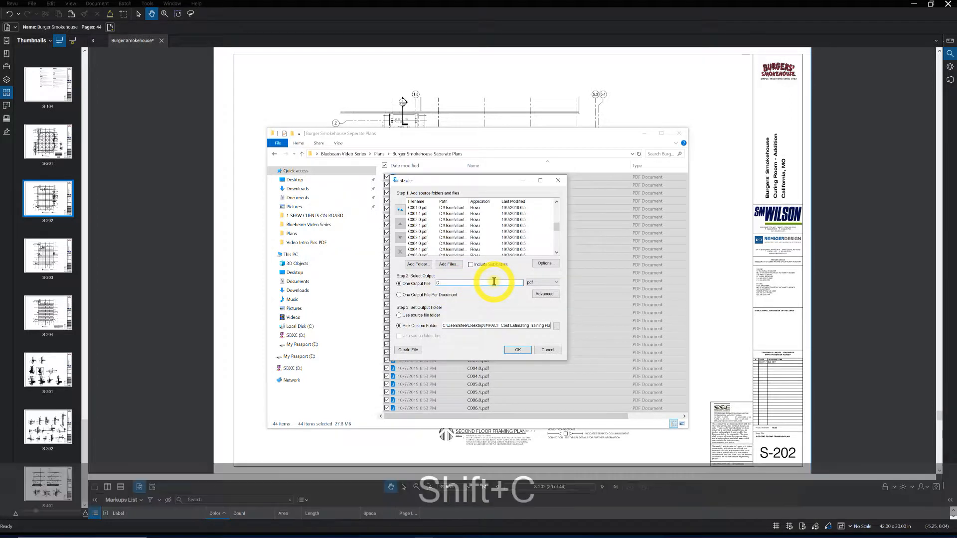
{"action": "type", "text": "Combined Set"}
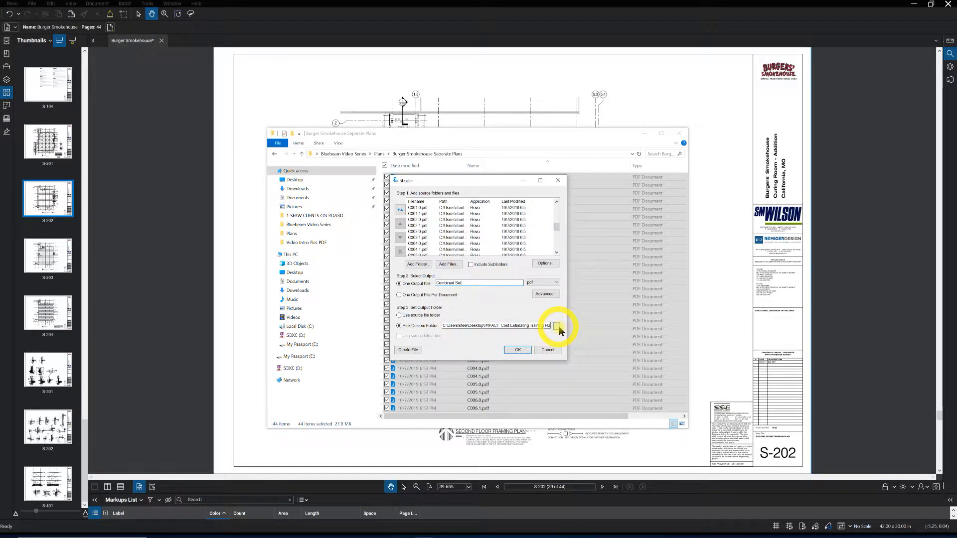
- Point the Stapler's custom output folder to Bluebeam Video Series > Plans
{"action": "left_click", "coordinate": [556, 325]}
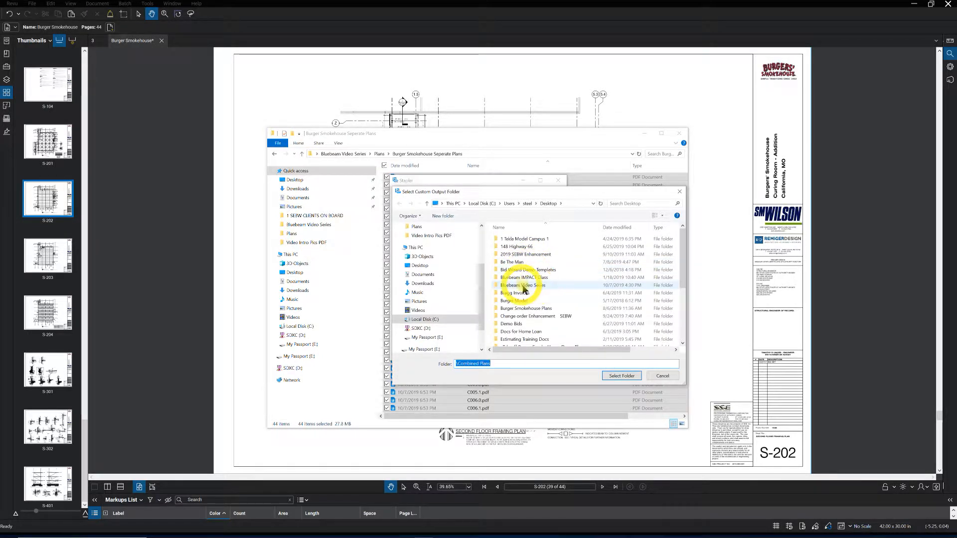
{"action": "double_click", "coordinate": [523, 285]}
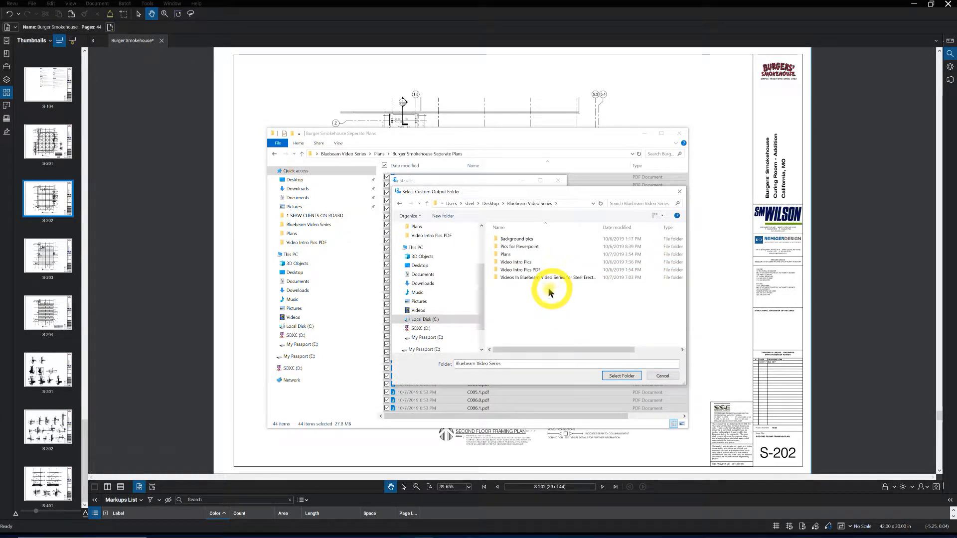
{"action": "double_click", "coordinate": [505, 254]}
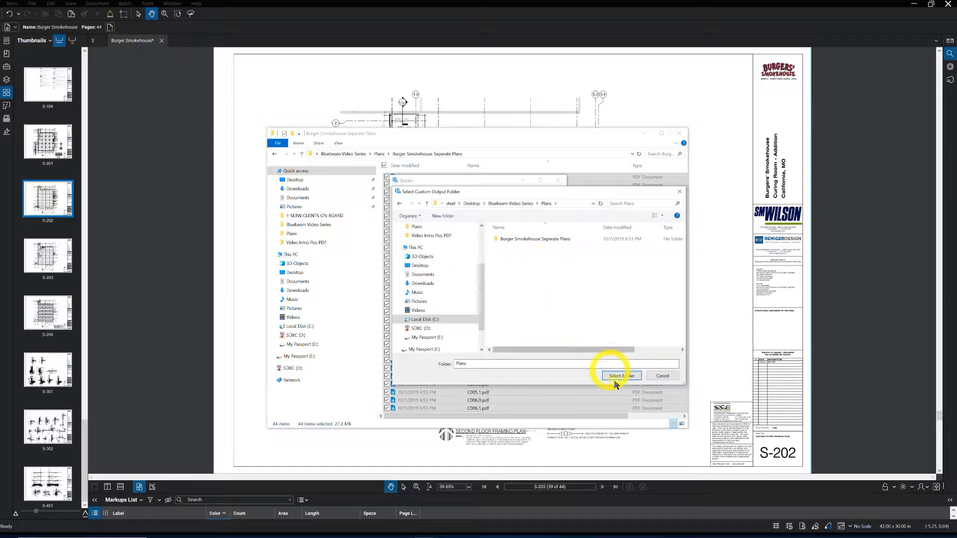
{"action": "left_click", "coordinate": [622, 376]}
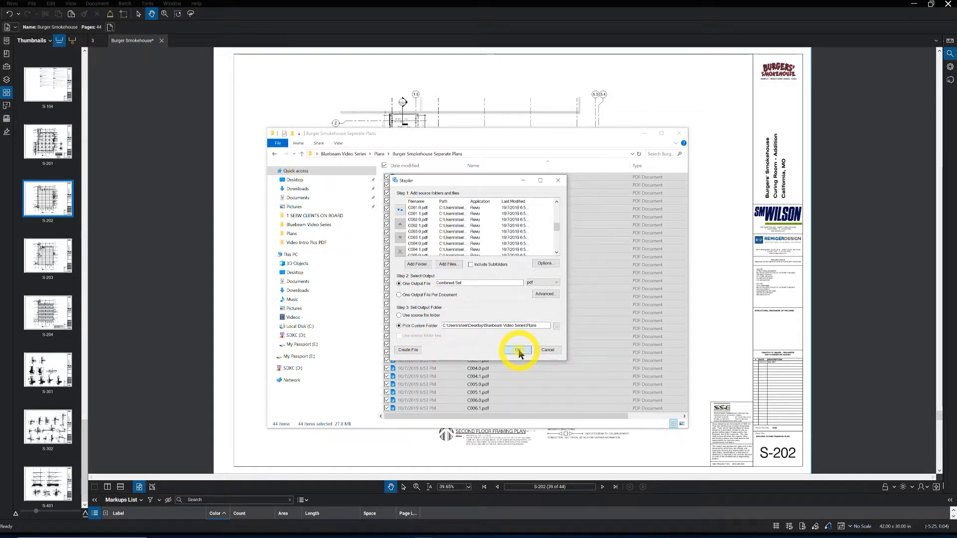
- Confirm the Stapler settings and staple the plan PDFs into Combined Set
{"action": "left_click", "coordinate": [517, 350]}
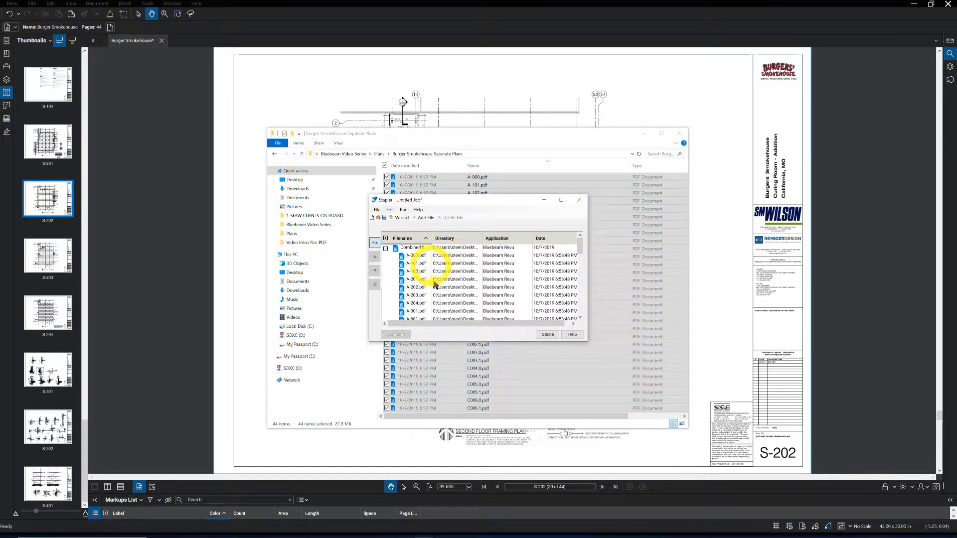
{"action": "left_click", "coordinate": [547, 335]}
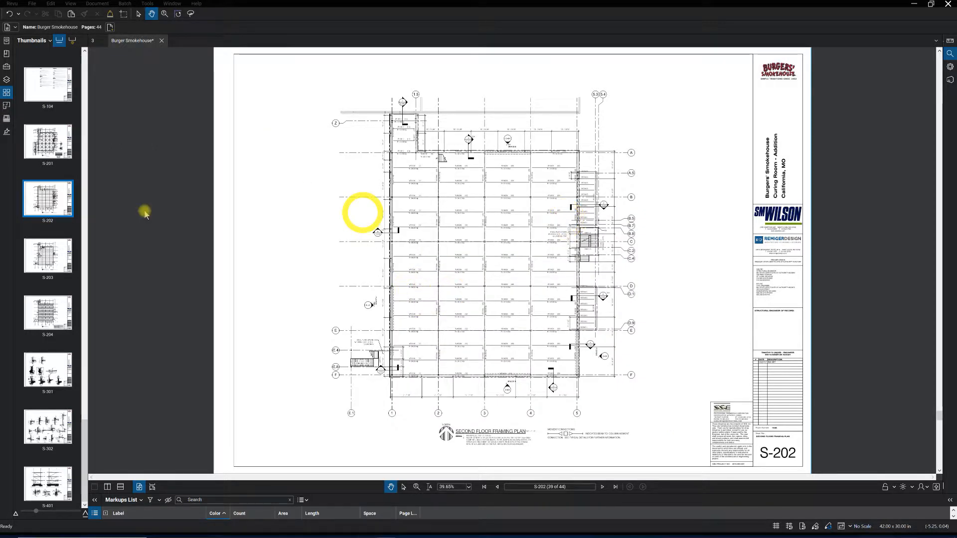
{"action": "mouse_move", "coordinate": [178, 284]}
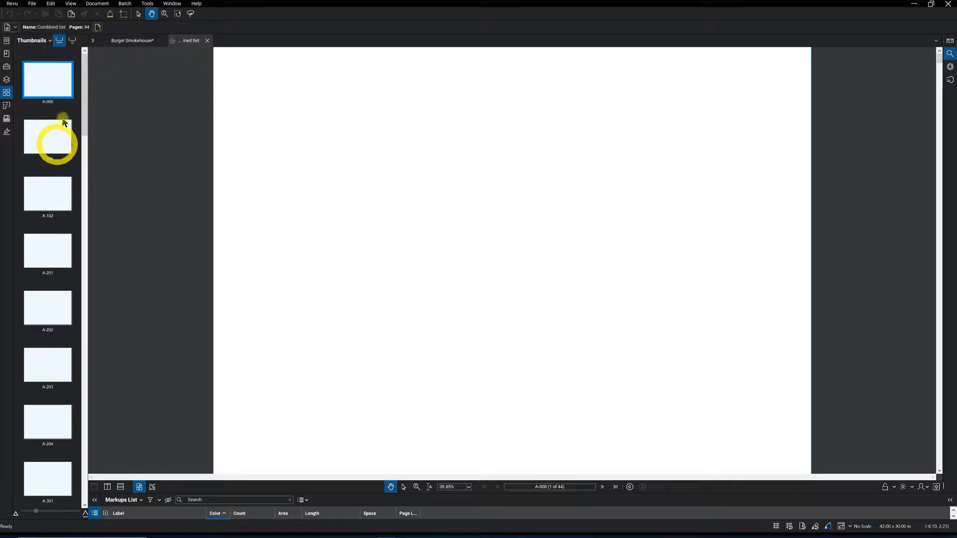
{"action": "mouse_move", "coordinate": [74, 204]}
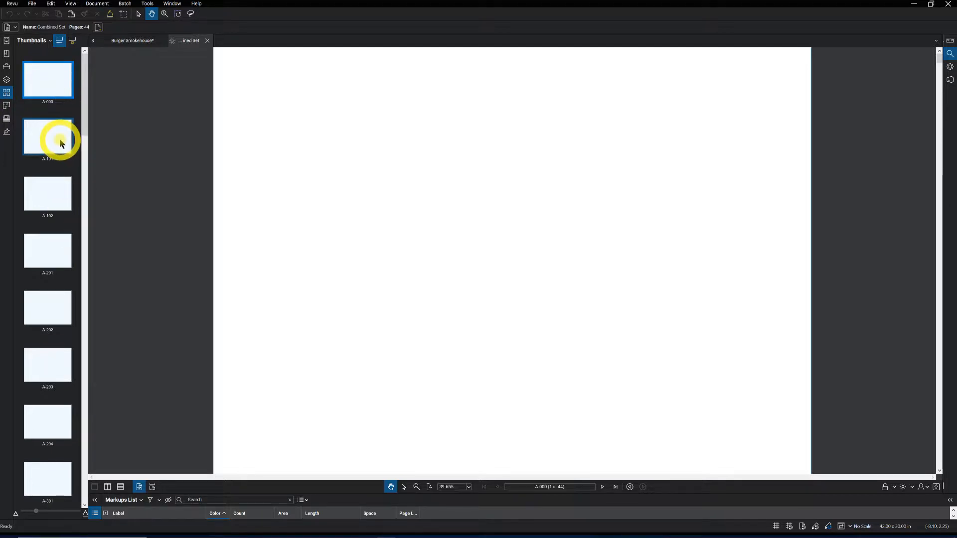
- View the 44-page Combined Set at A-000, then bring File Explorer forward at the Plans folder
{"action": "left_click", "coordinate": [47, 95]}
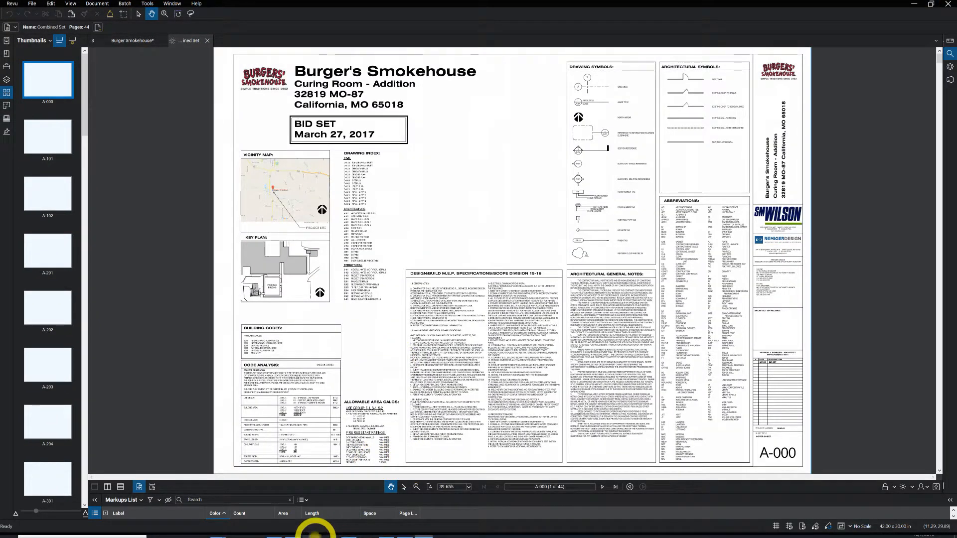
{"action": "mouse_move", "coordinate": [187, 41]}
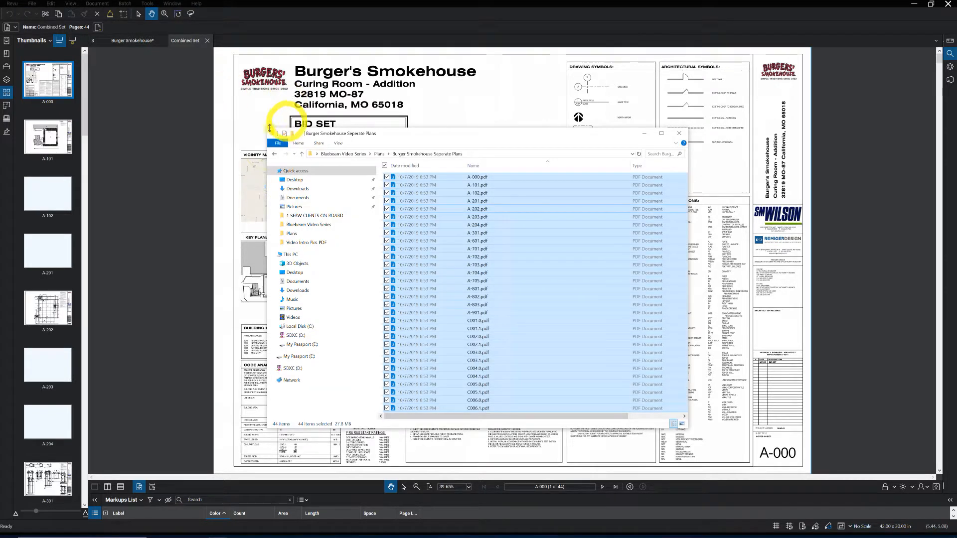
{"action": "left_click", "coordinate": [301, 154]}
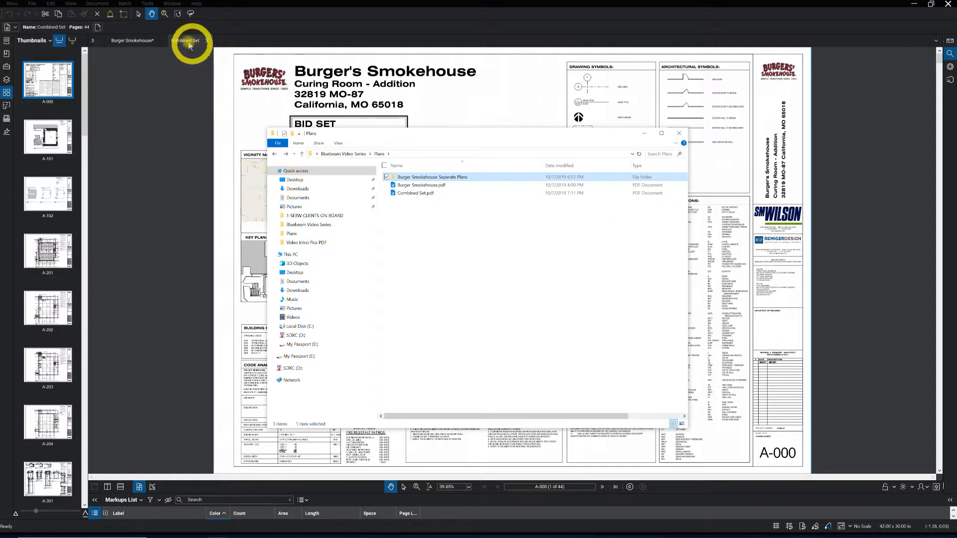
- Browse between the separate plans folder and the Plans folder showing Combined Set.pdf beside Burger Smokehouse.pdf
{"action": "left_click", "coordinate": [184, 40]}
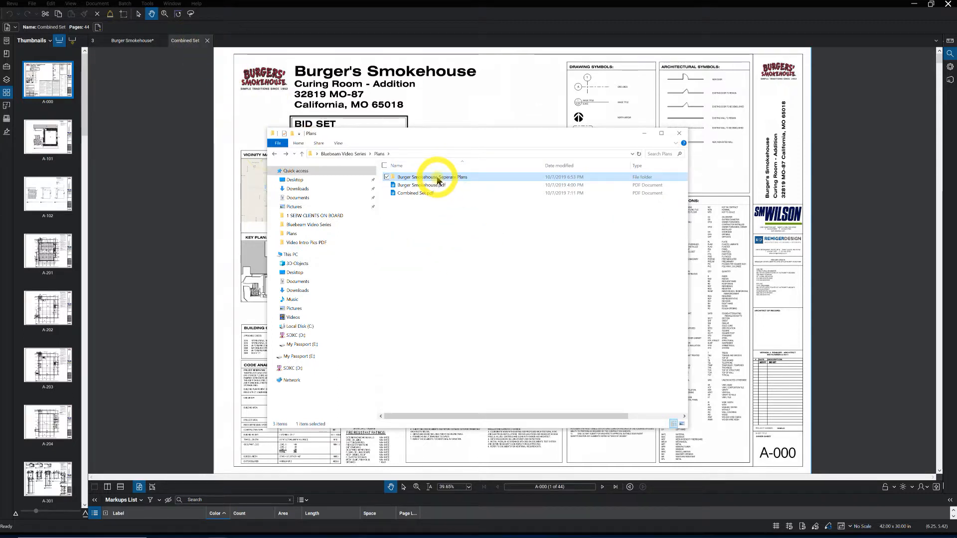
{"action": "double_click", "coordinate": [431, 178]}
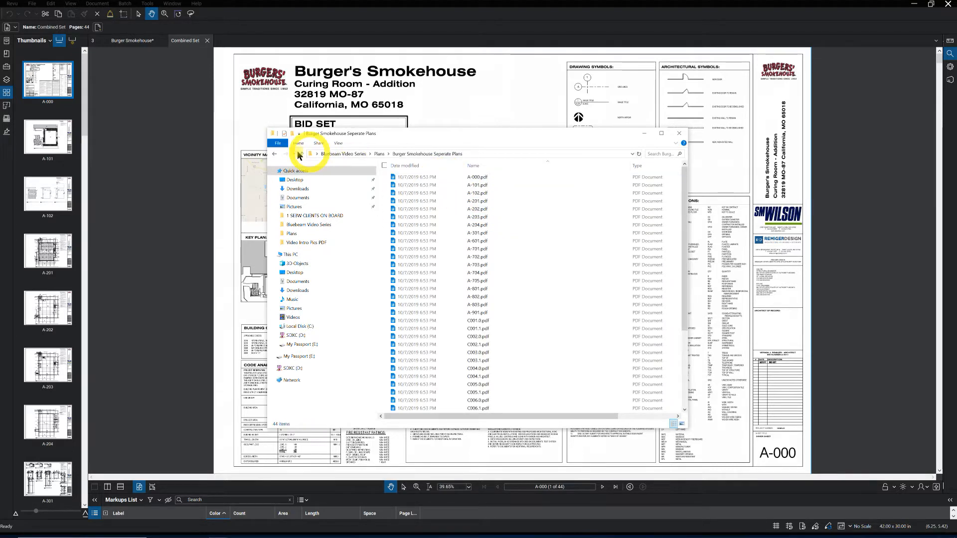
{"action": "mouse_move", "coordinate": [281, 154]}
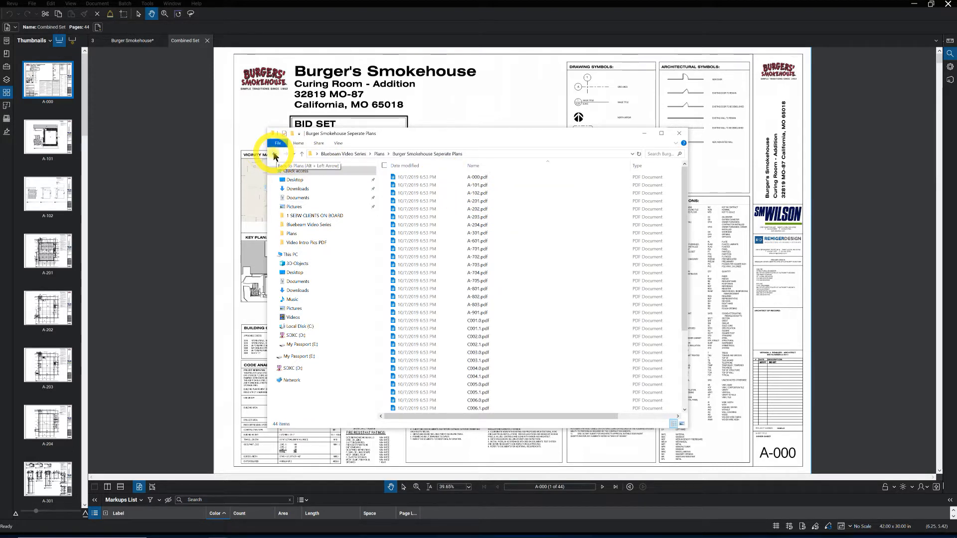
{"action": "left_click", "coordinate": [278, 153]}
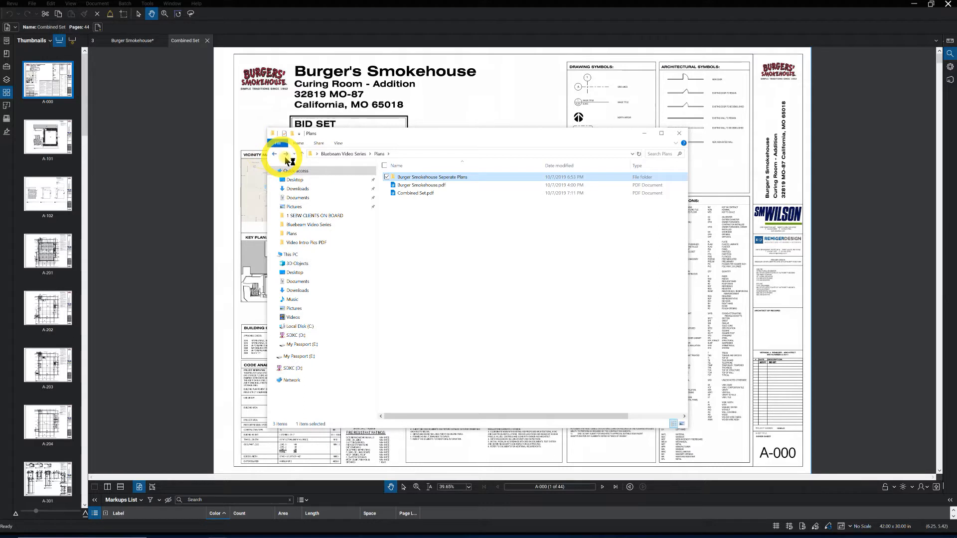
{"action": "left_click", "coordinate": [274, 153]}
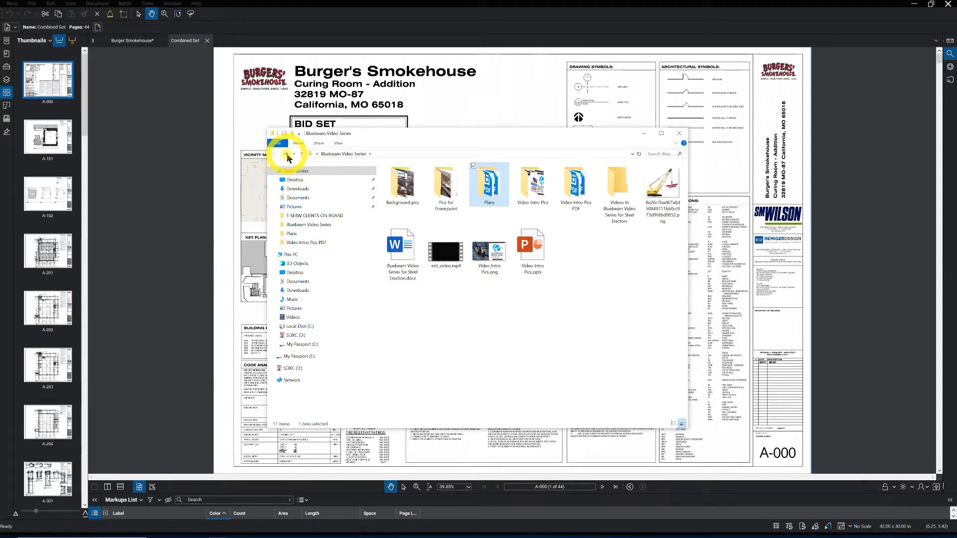
{"action": "double_click", "coordinate": [489, 180]}
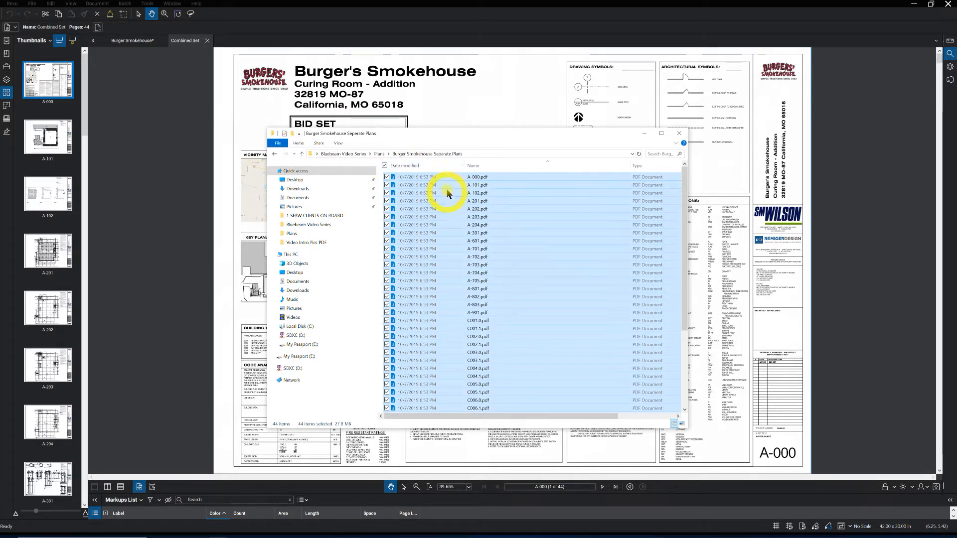
{"action": "right_click", "coordinate": [449, 192]}
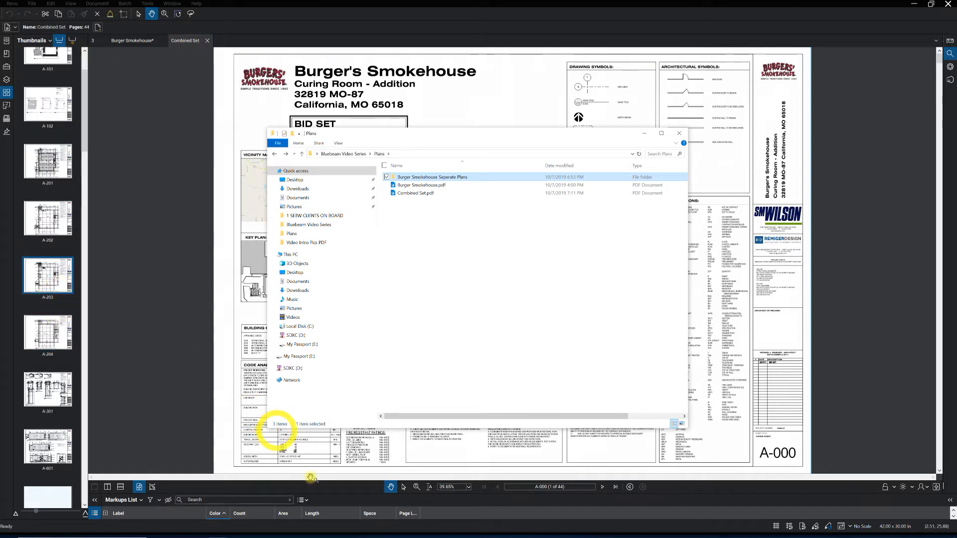
{"action": "left_click", "coordinate": [48, 218]}
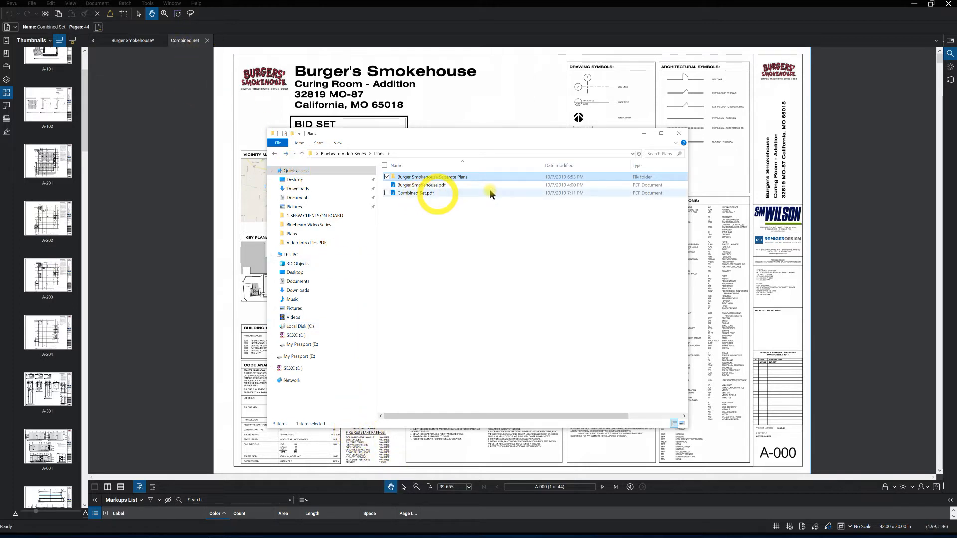
{"action": "mouse_move", "coordinate": [514, 142]}
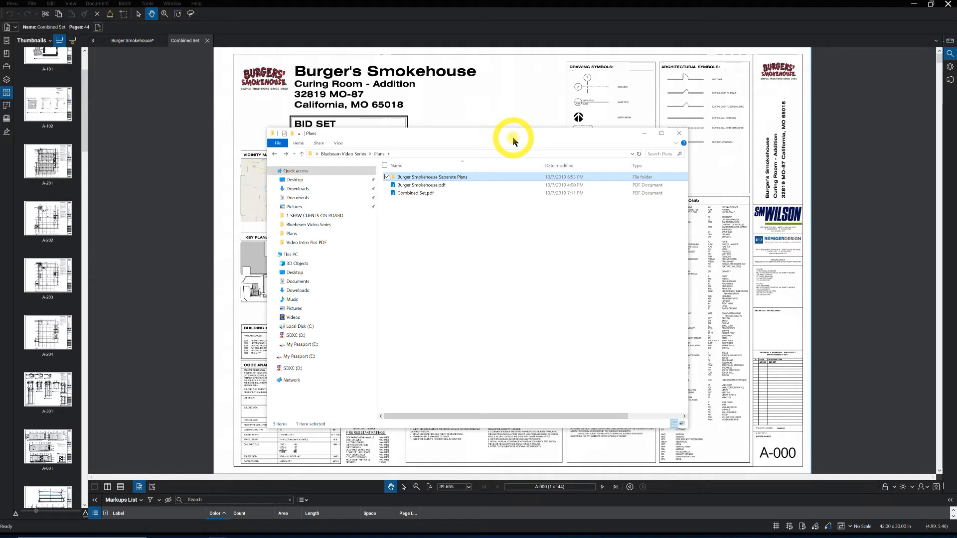